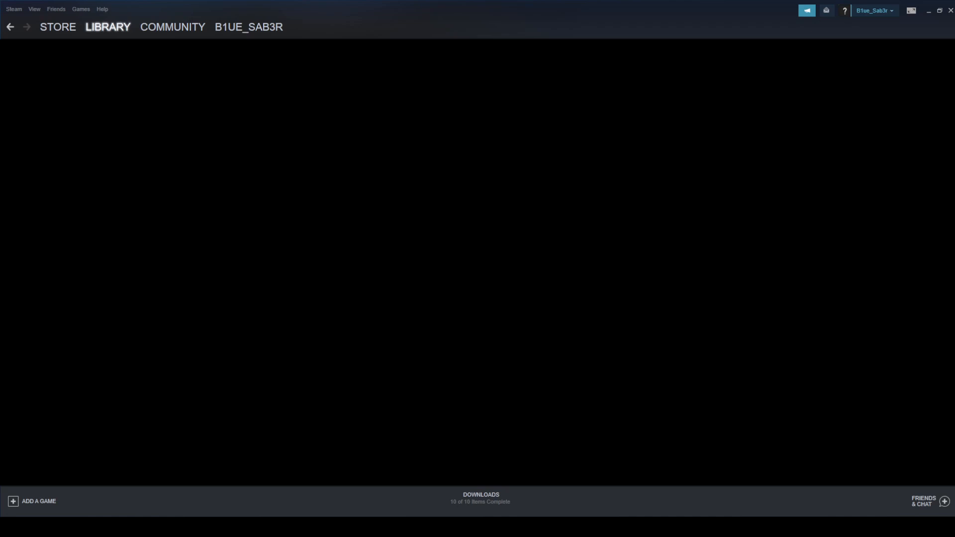
Switch Steam from the Library to the Store section.
{"action": "left_click", "coordinate": [58, 27]}
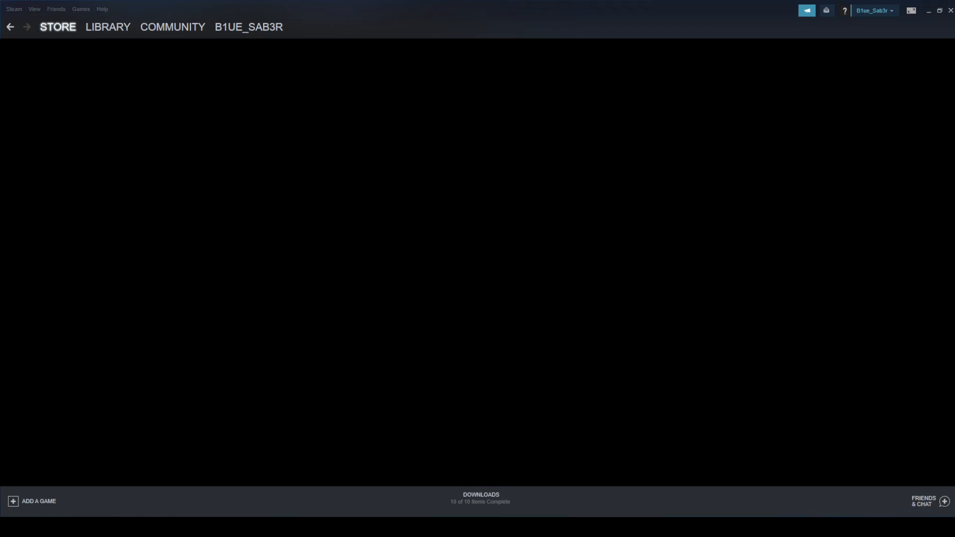
{"action": "left_click", "coordinate": [107, 26]}
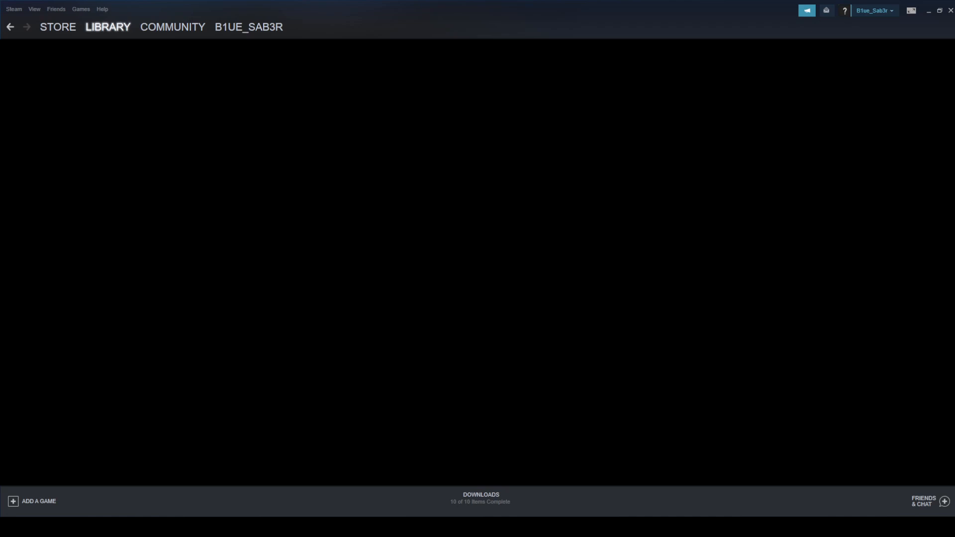
{"action": "left_click", "coordinate": [57, 26]}
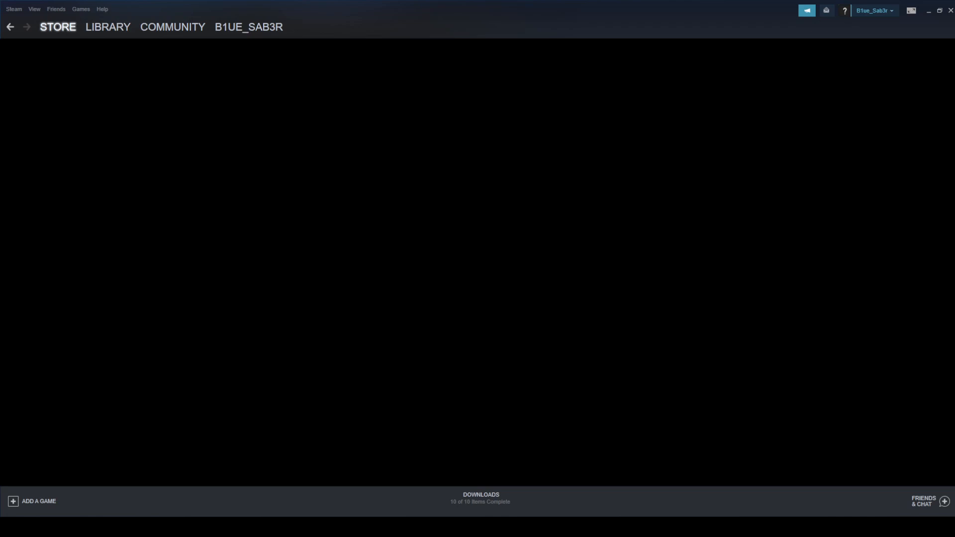
Switch Steam from the Store back to the Library section.
{"action": "left_click", "coordinate": [107, 26]}
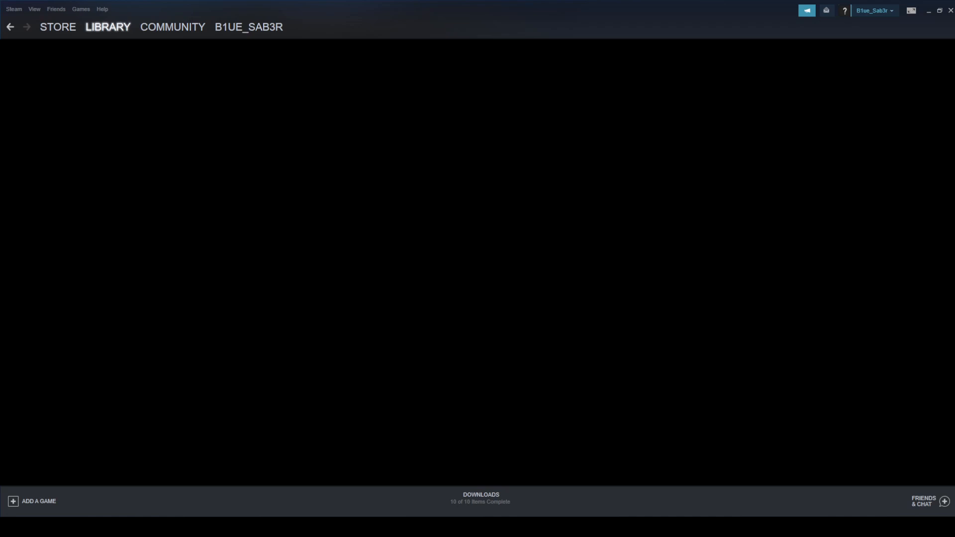
{"action": "left_click", "coordinate": [57, 27]}
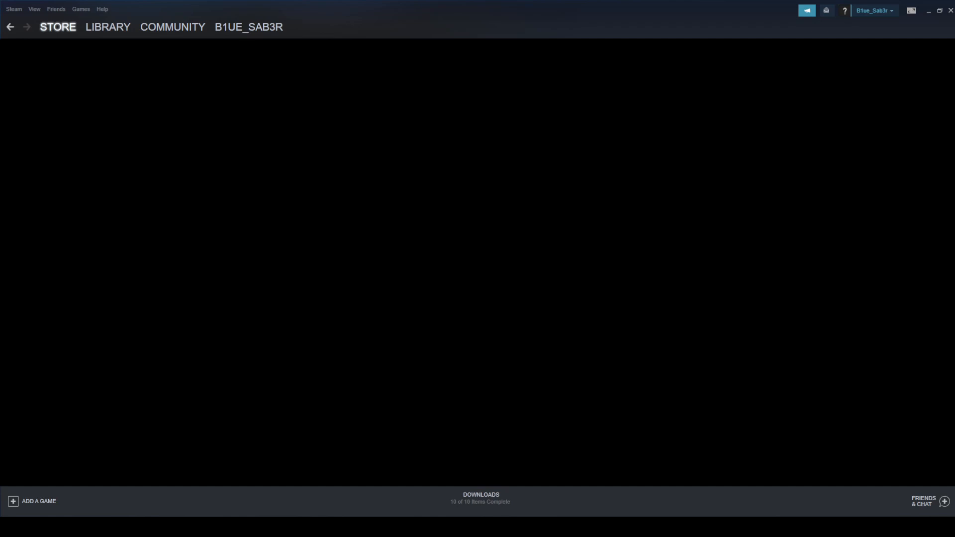
{"action": "left_click", "coordinate": [108, 27]}
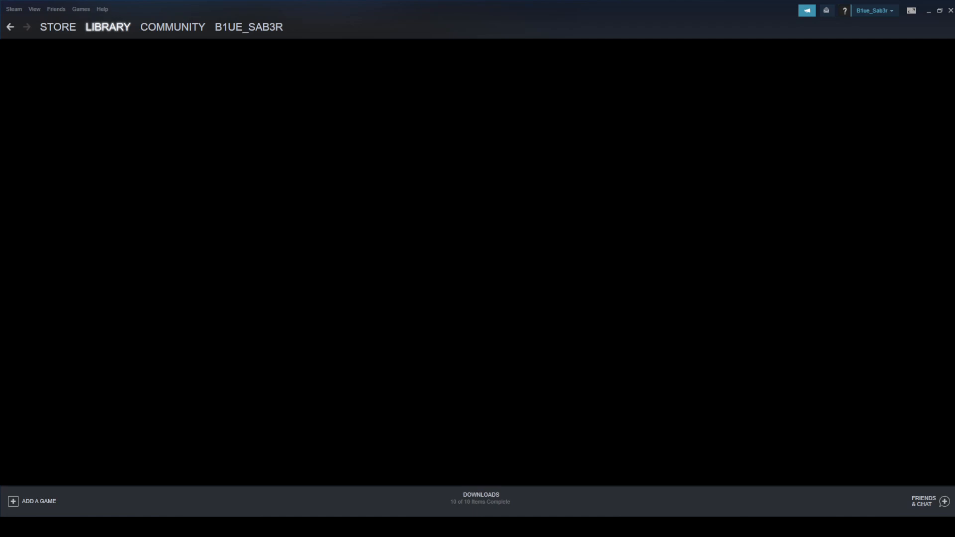